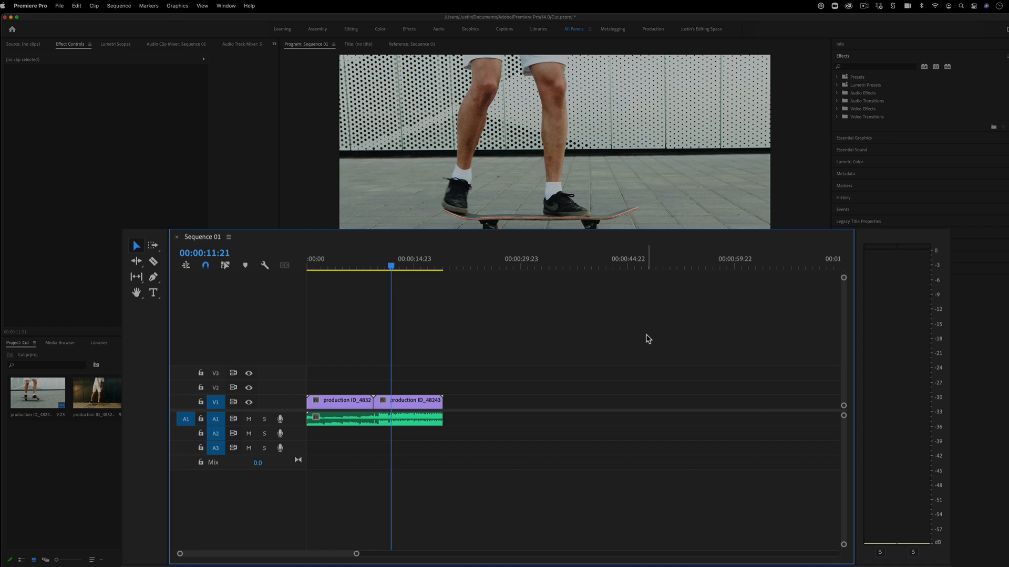
mouse_move(671, 346)
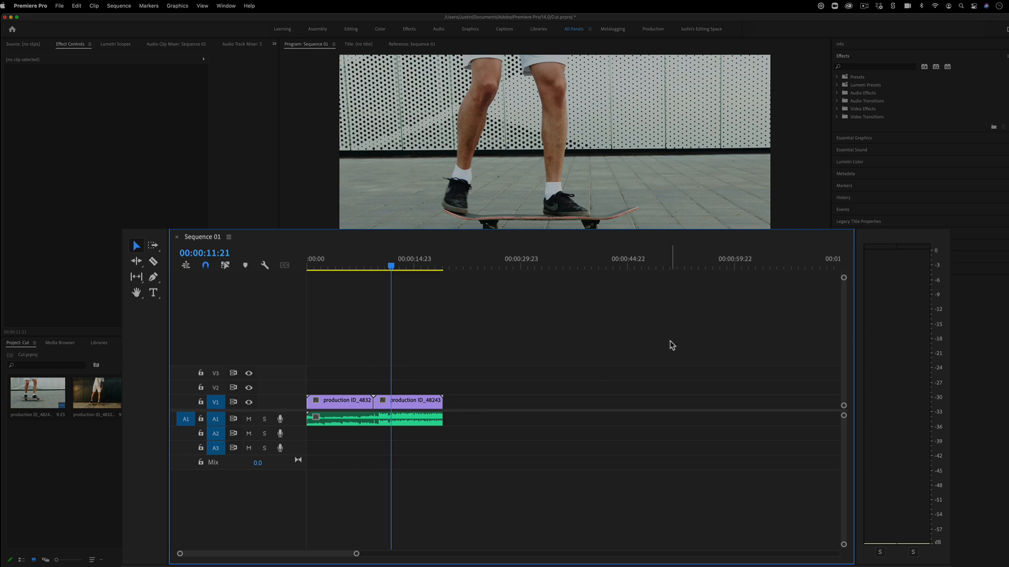
mouse_move(154, 262)
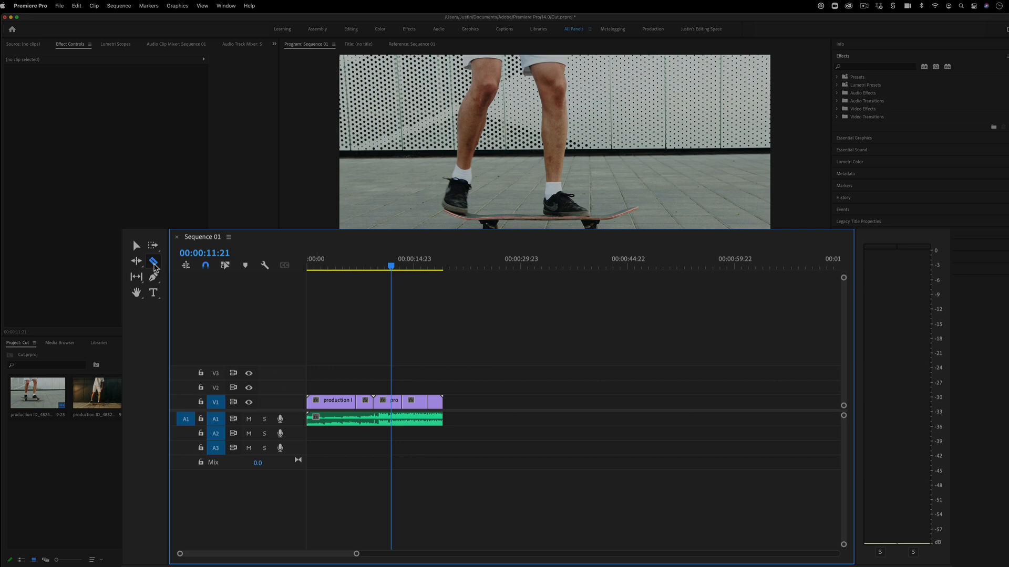
- Razor the first skateboard clip on V1 into several pieces, then return to selection
key(c)
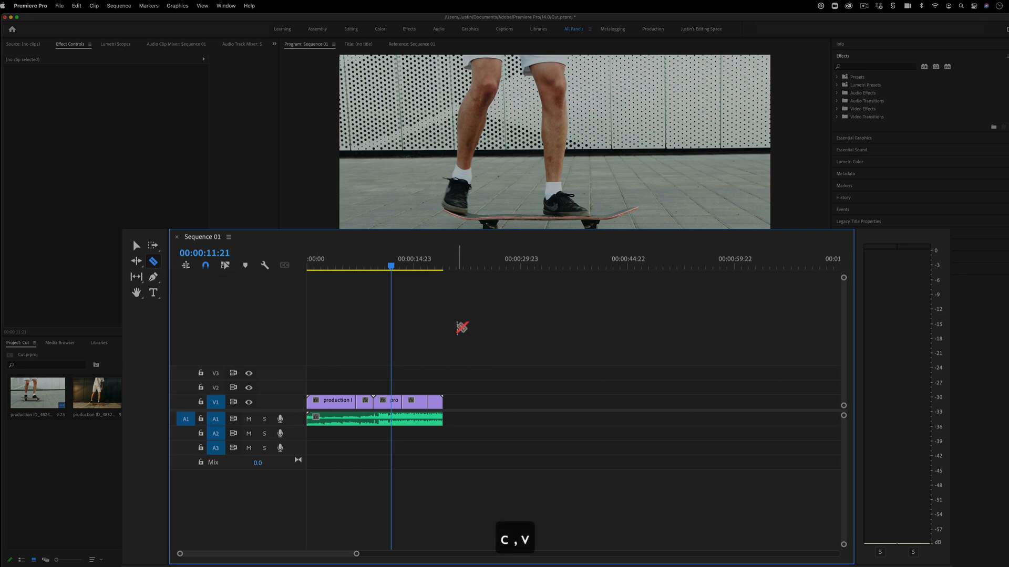
mouse_move(423, 403)
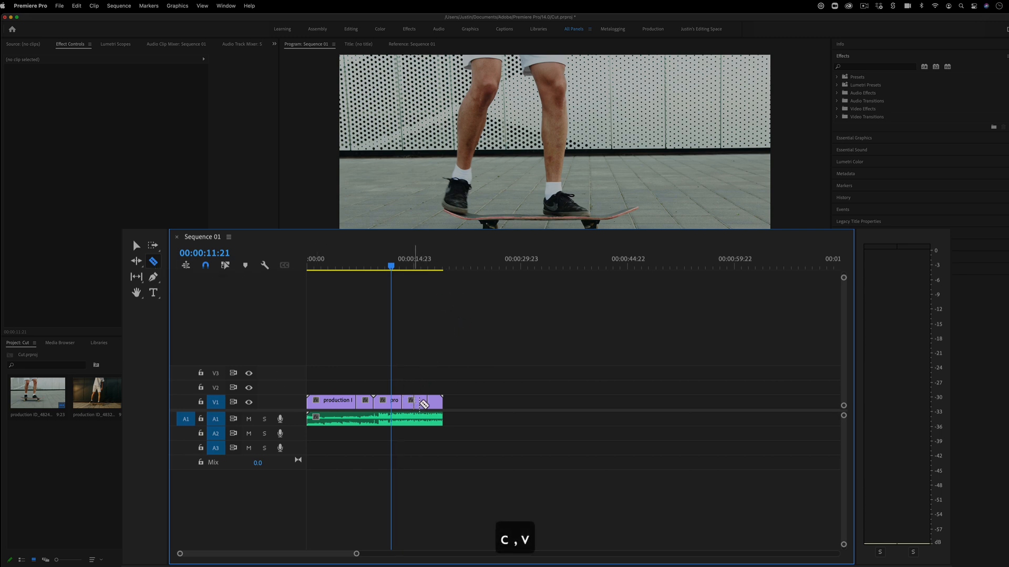
key(v)
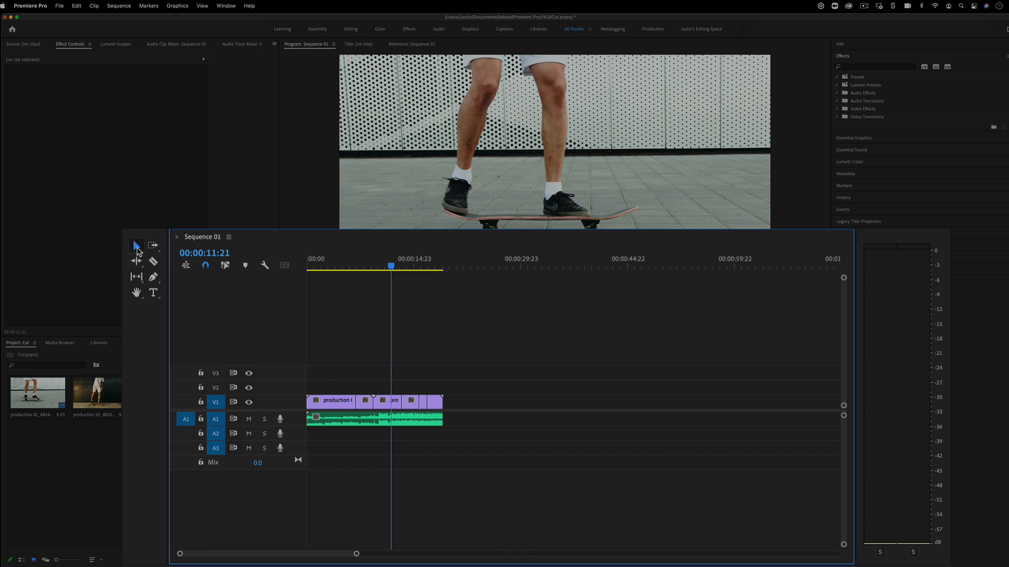
mouse_move(136, 246)
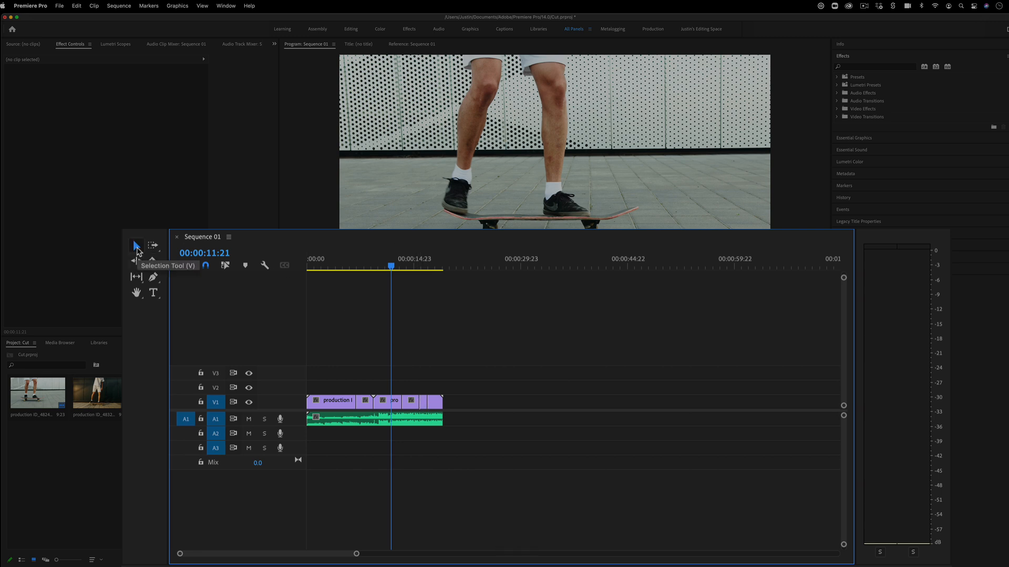
mouse_move(339, 400)
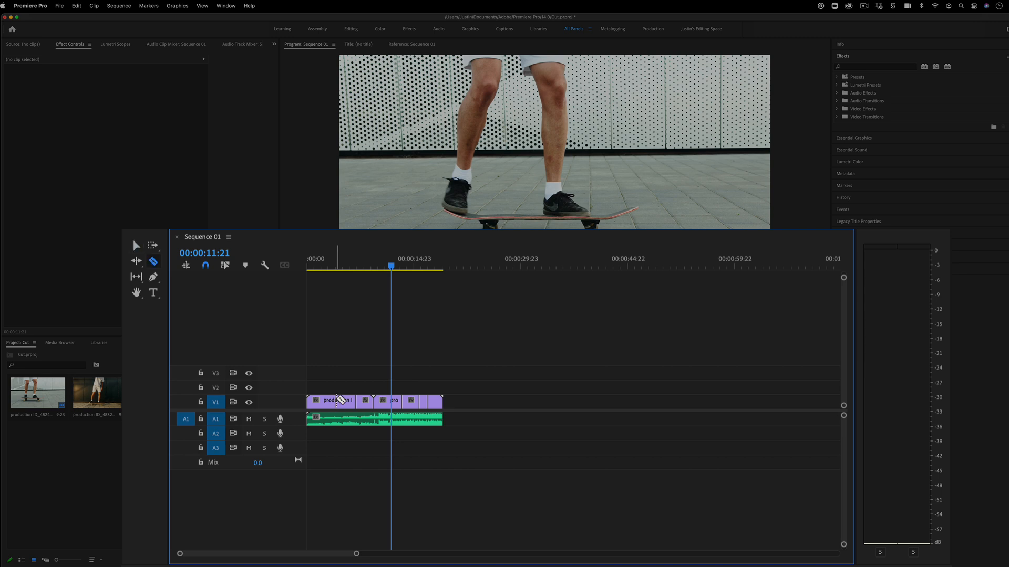
mouse_move(337, 400)
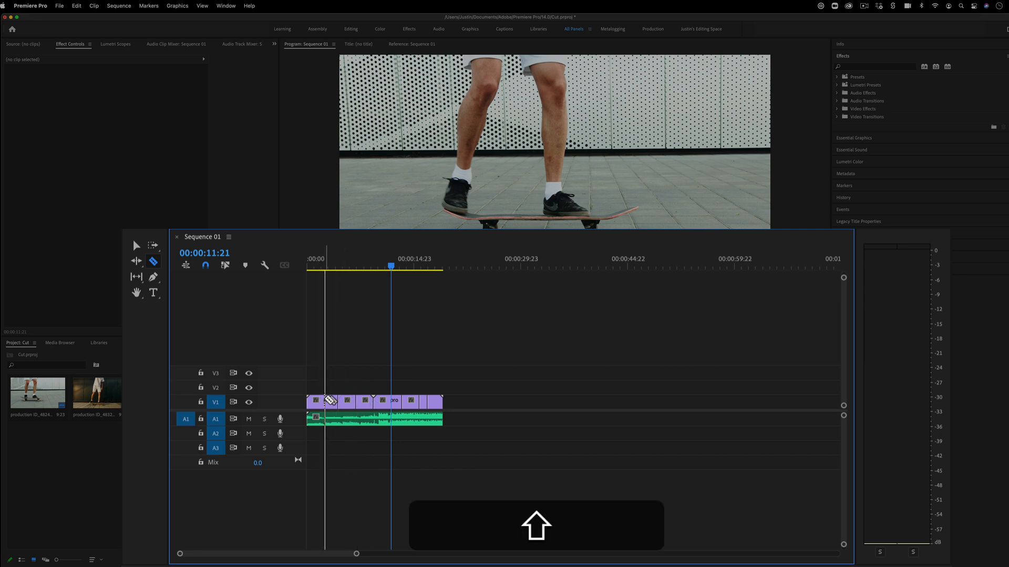
mouse_move(334, 417)
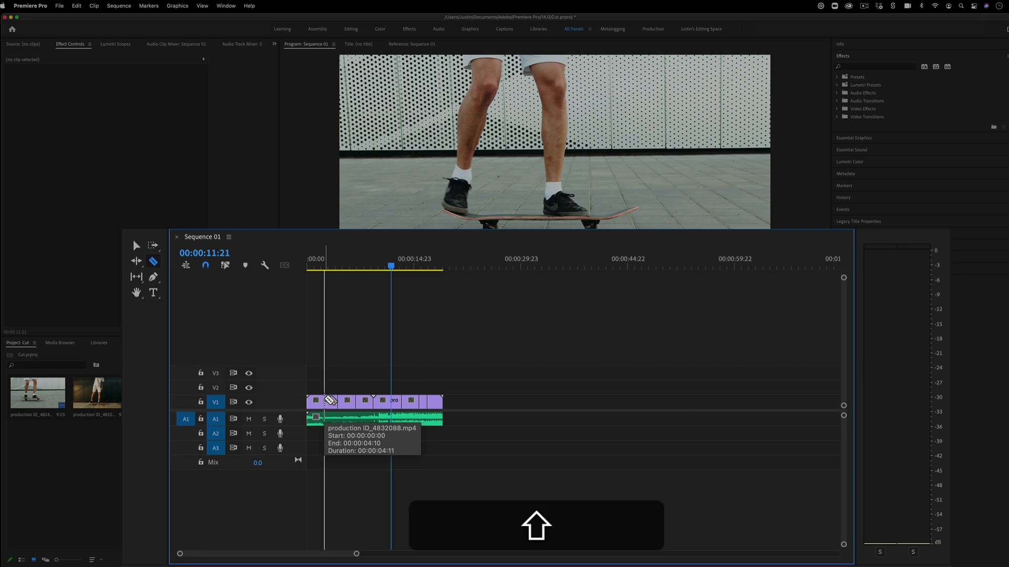
mouse_move(345, 261)
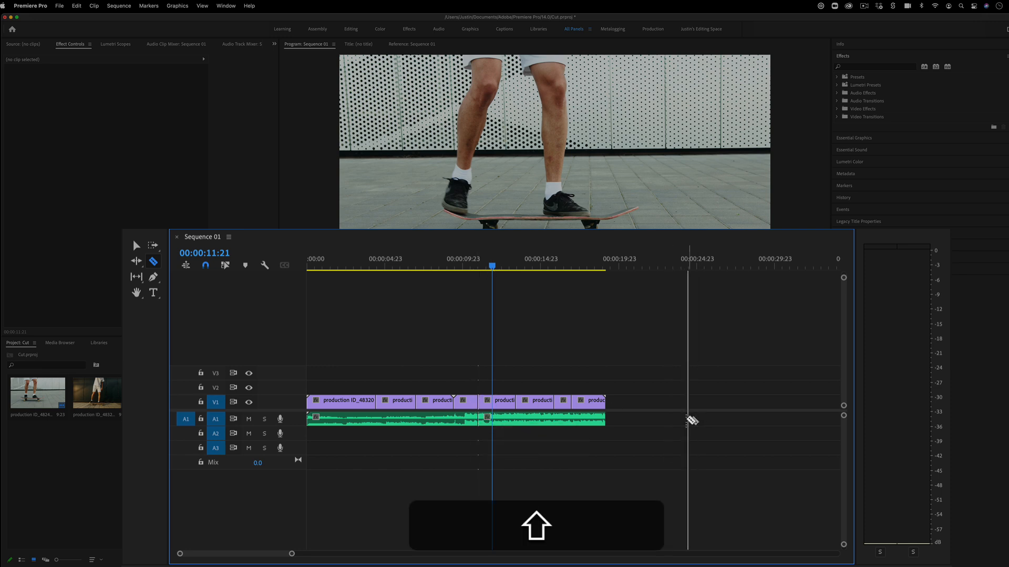
mouse_move(573, 366)
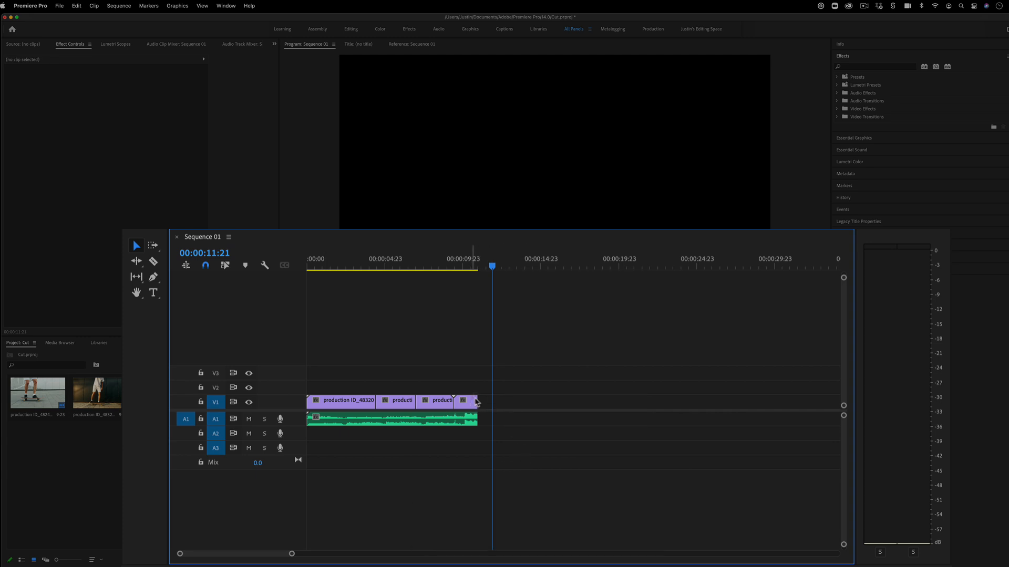
mouse_move(265, 264)
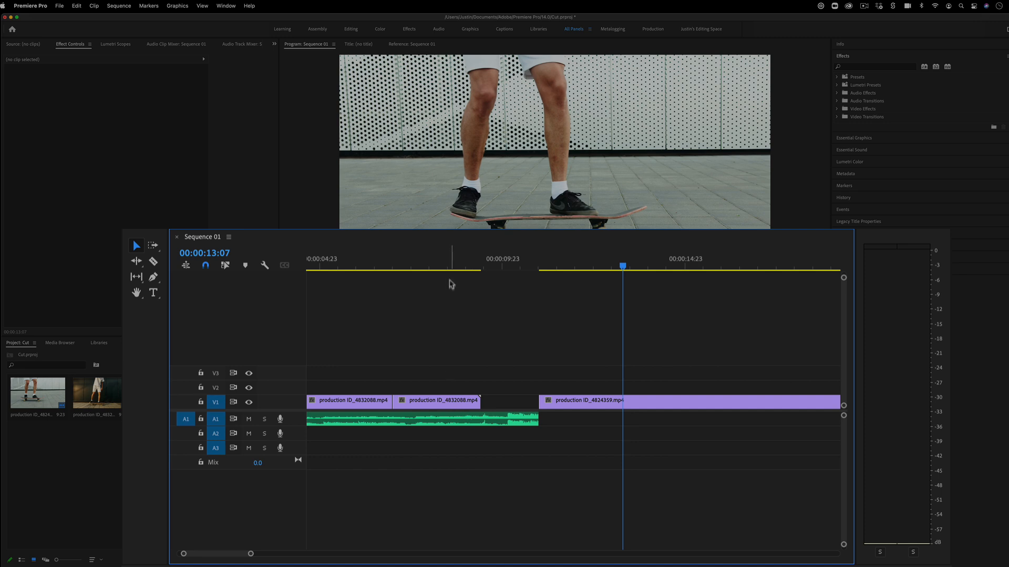
- Delete the leading V1 pieces, keeping one short piece before the production ID_4824359 shot
click(448, 266)
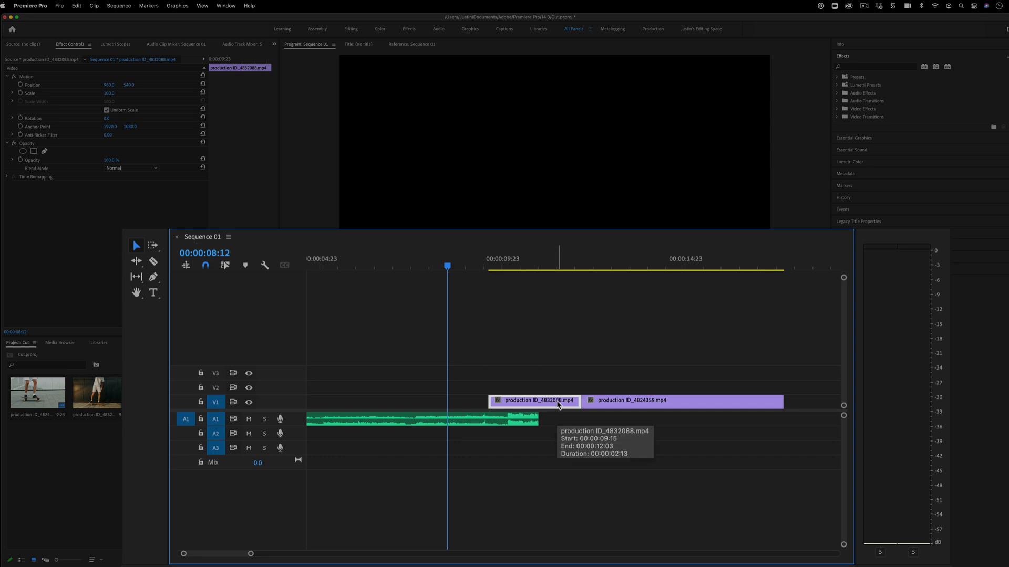
click(561, 266)
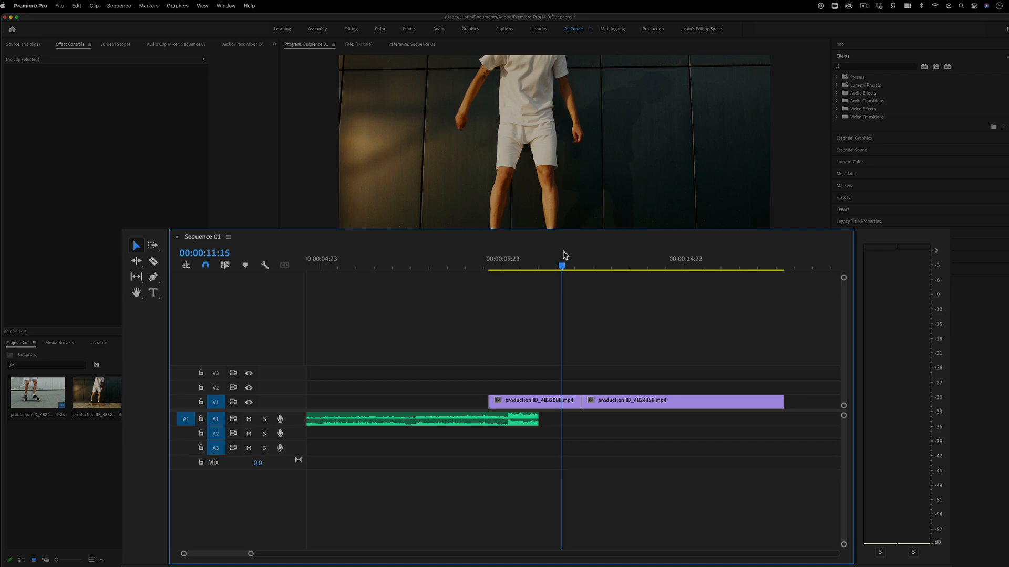
mouse_move(609, 265)
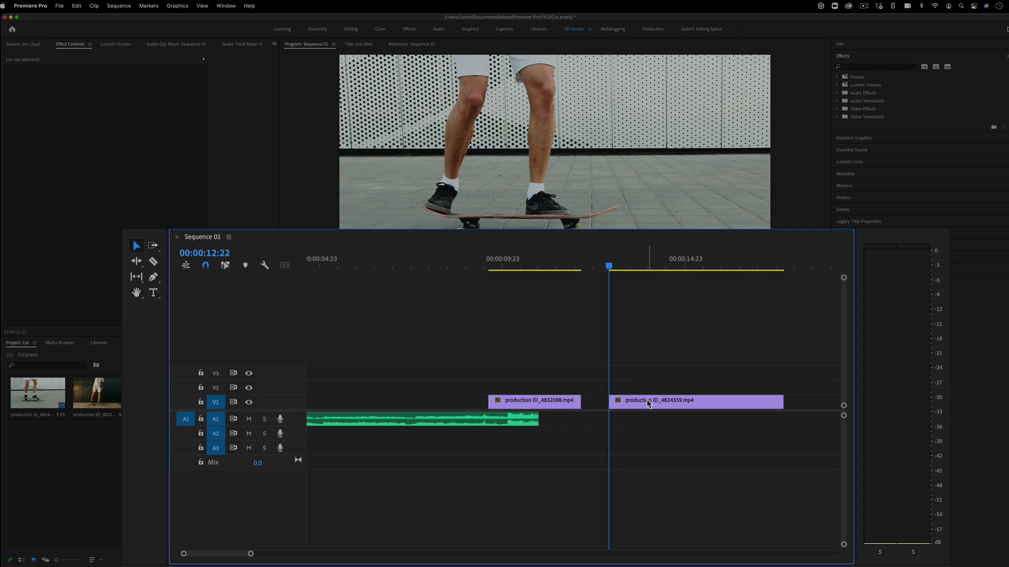
- Ripple trim the second shot's start to the playhead so it sits against the first piece
click(668, 400)
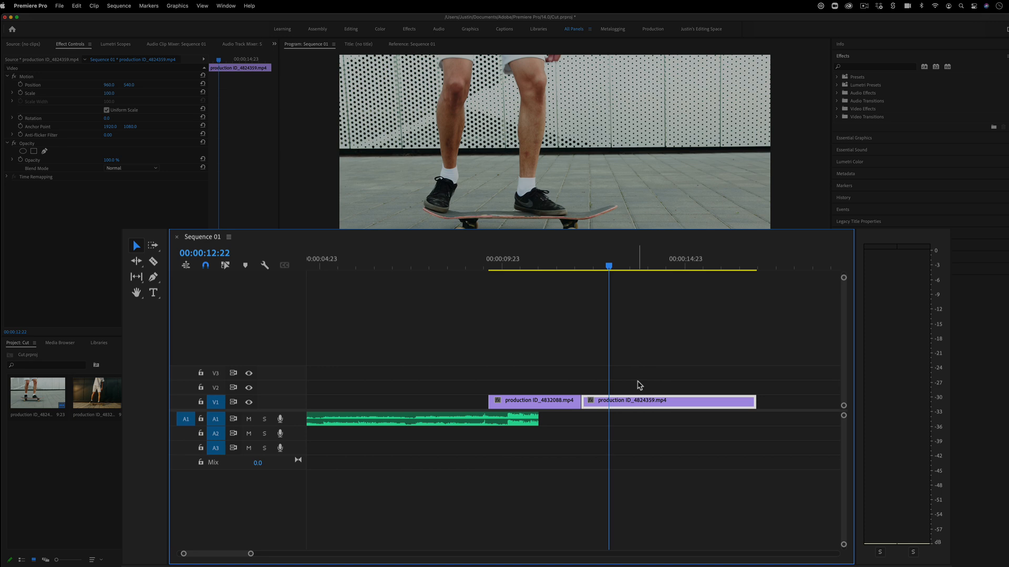
key(cmd)
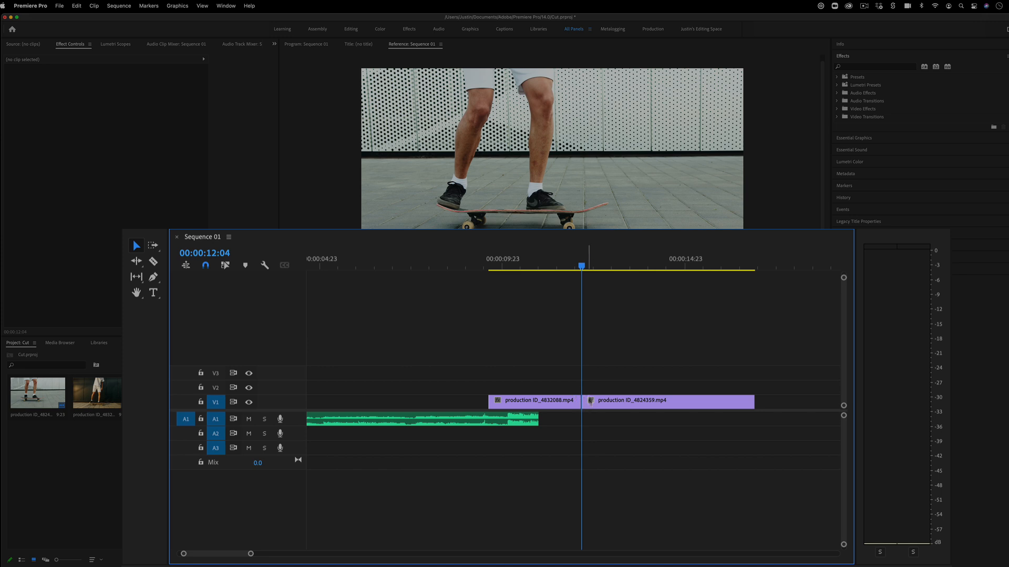
mouse_move(214, 402)
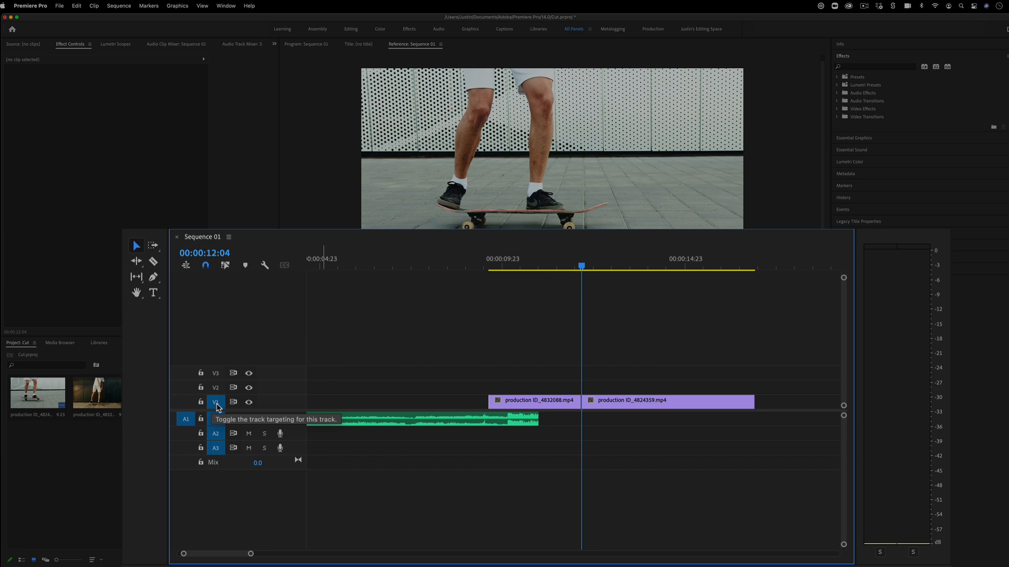
- Toggle the V1 and V2 track targeting so edits apply to the intended video track
click(215, 402)
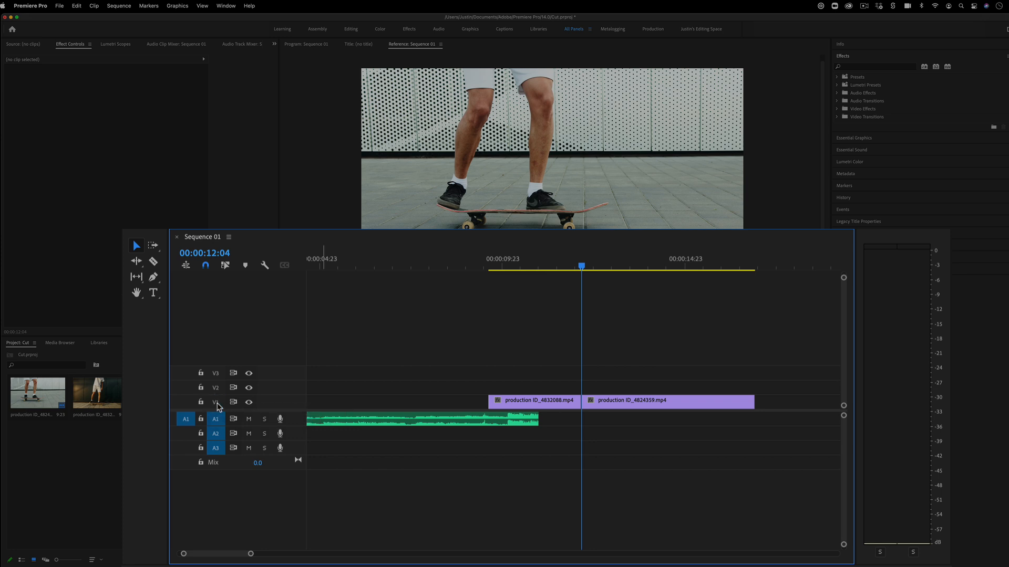
click(217, 402)
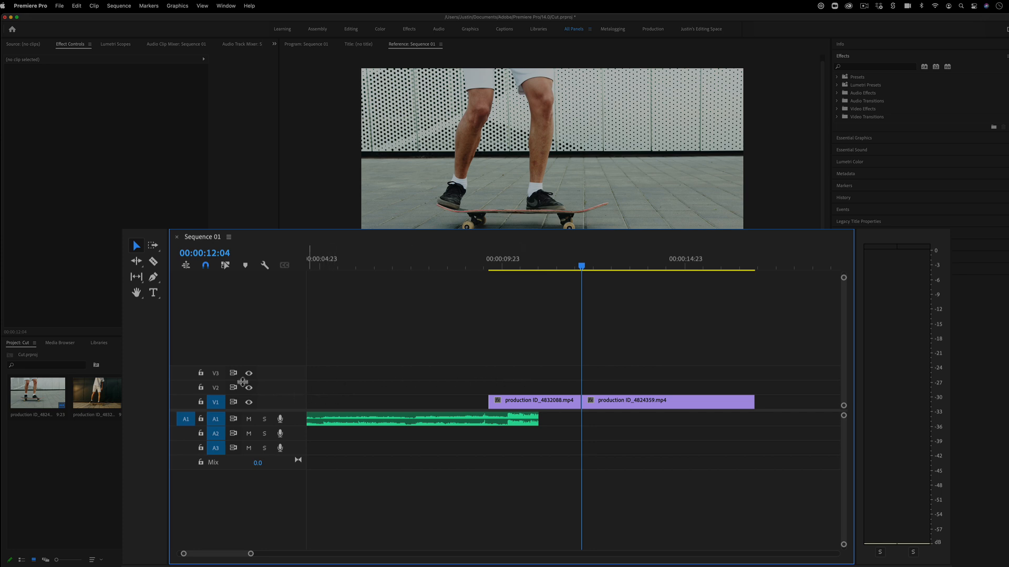
click(215, 387)
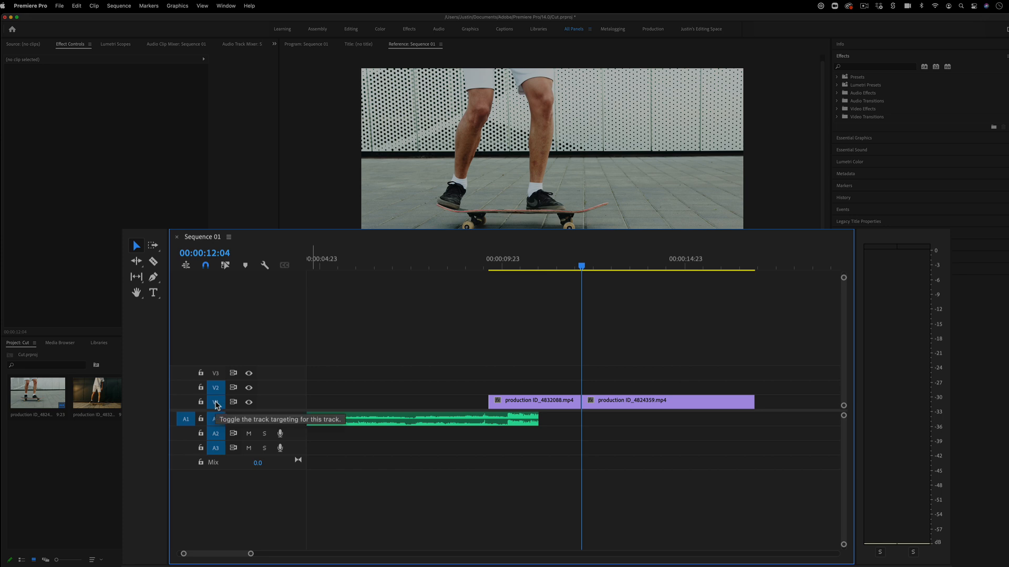
click(216, 402)
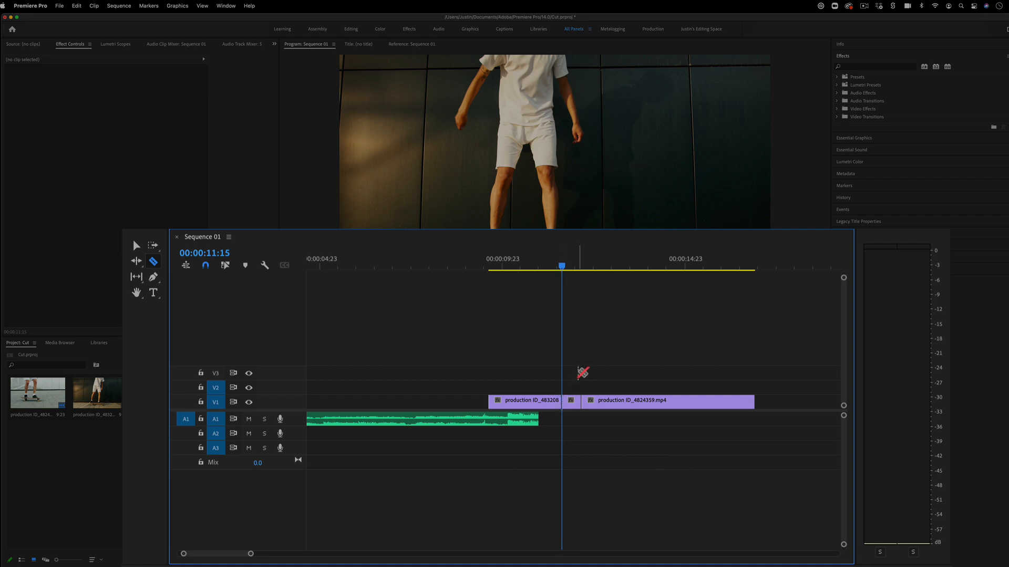
- Ripple delete the tiny sliver on V1 and move the playhead back to the cut between clips
click(569, 400)
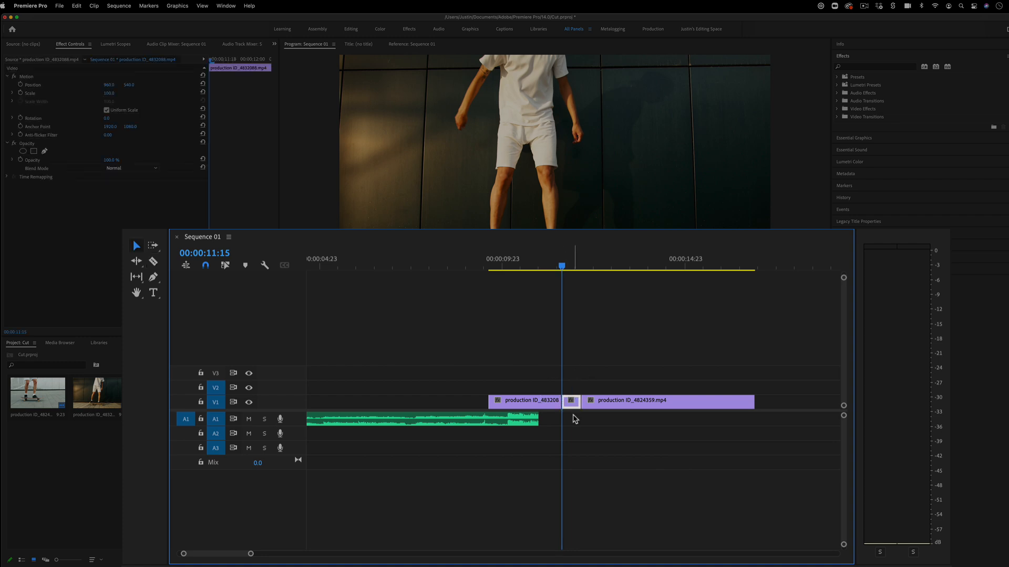
click(572, 400)
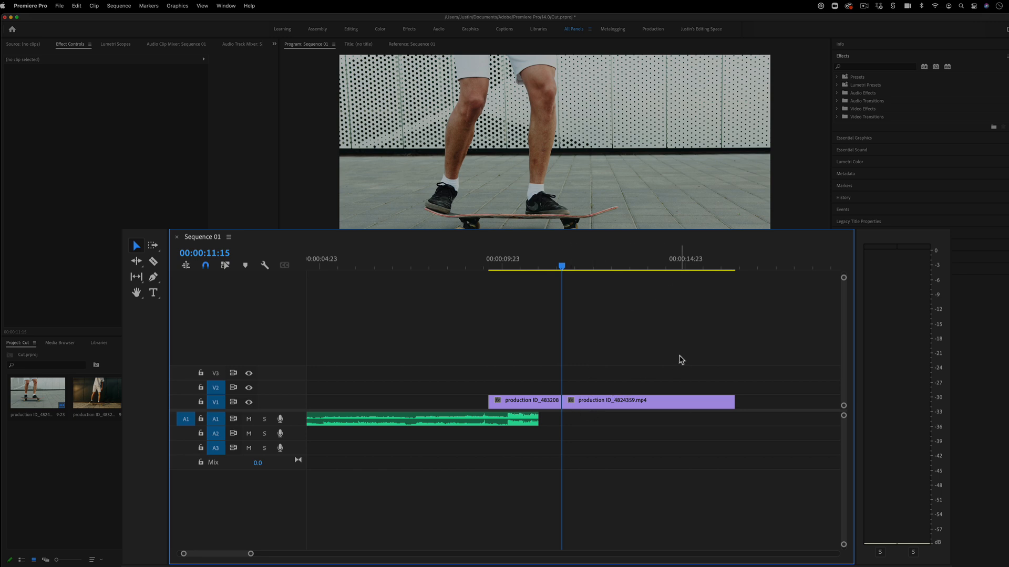
mouse_move(709, 275)
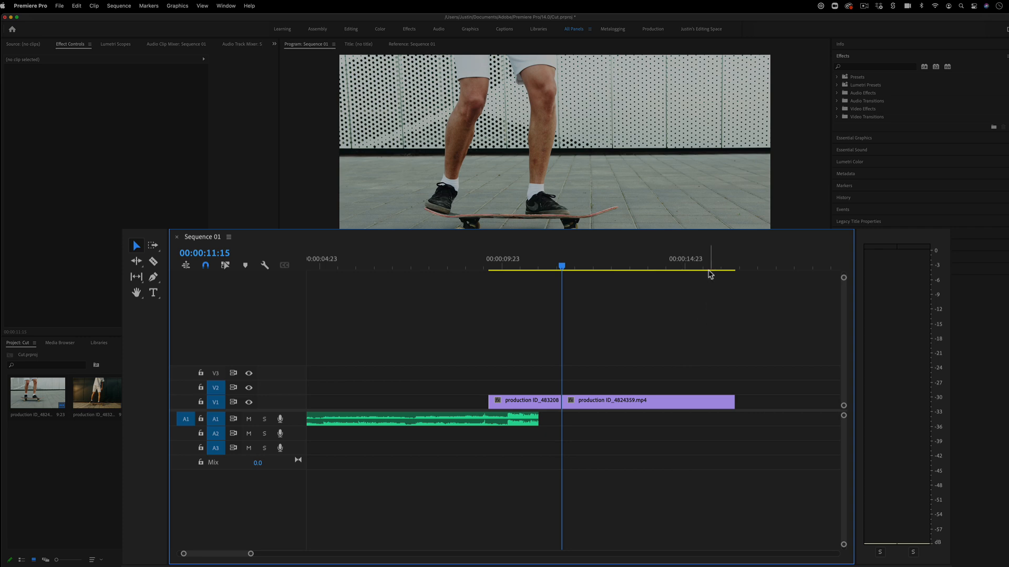
click(714, 265)
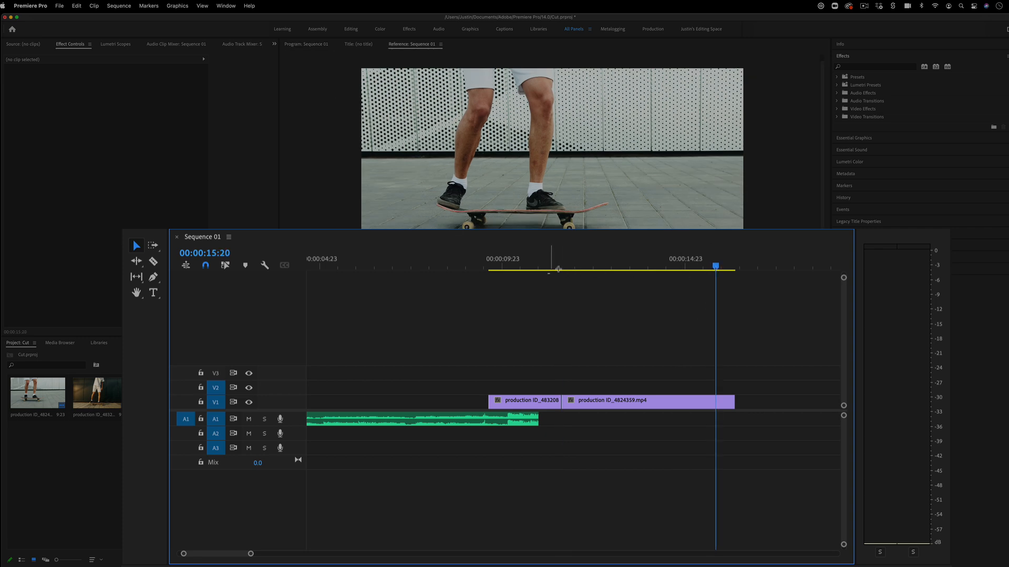
click(536, 265)
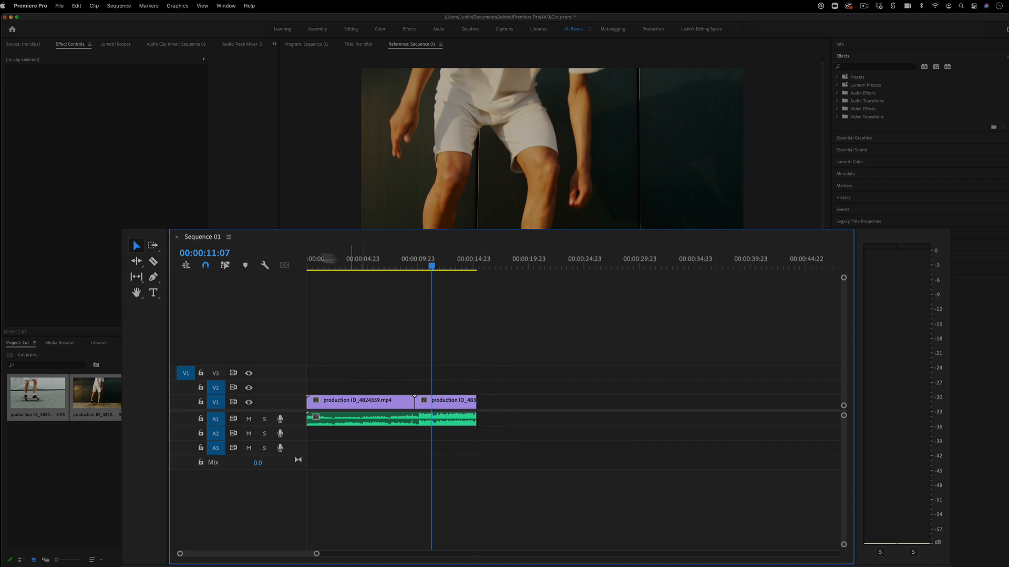
mouse_move(205, 265)
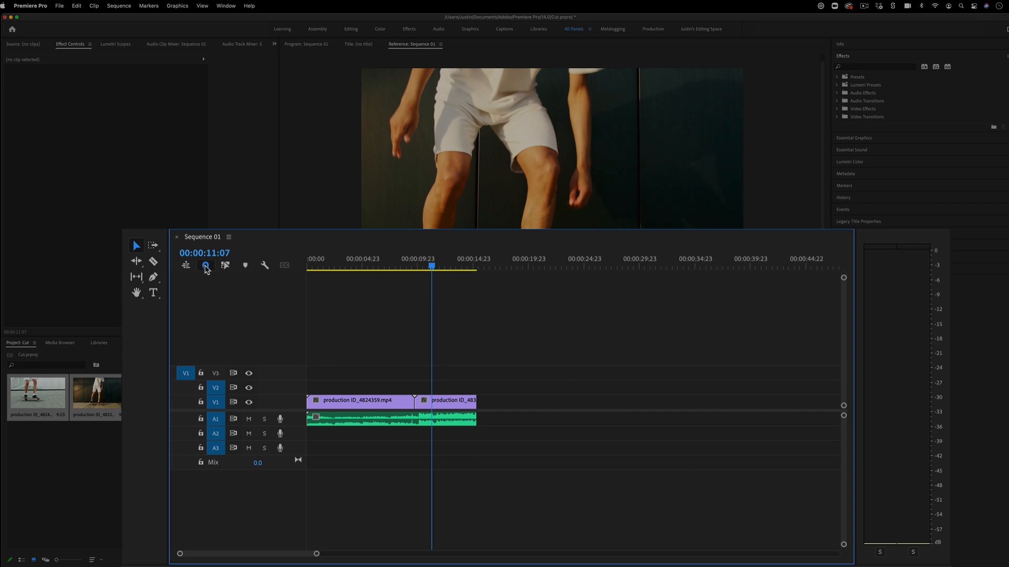
mouse_move(206, 266)
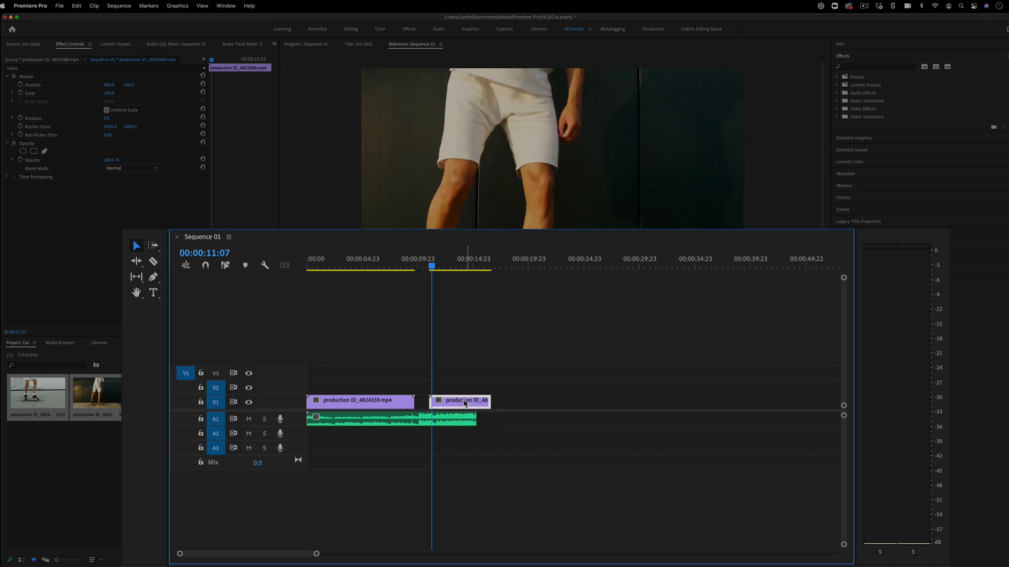
mouse_move(459, 404)
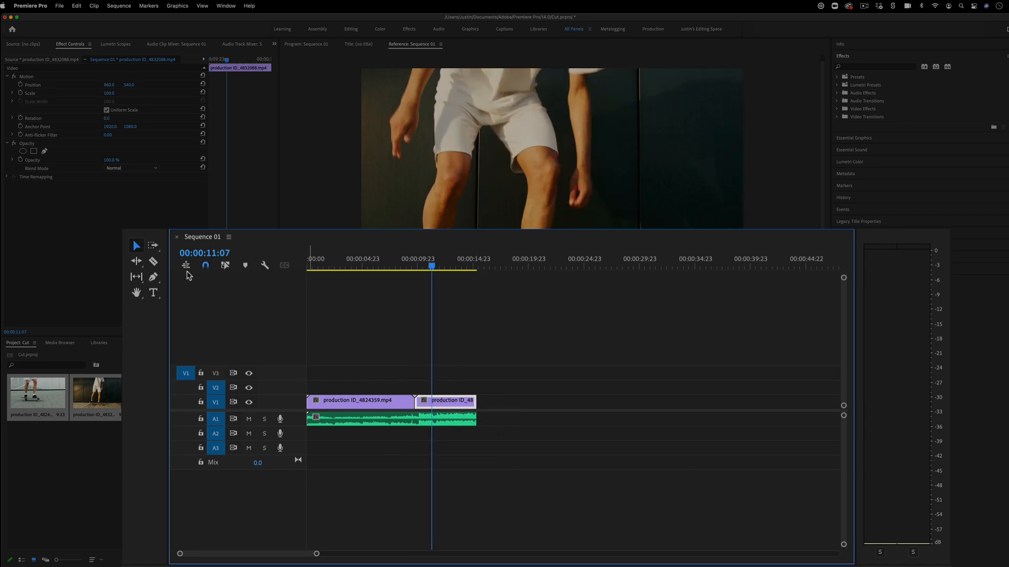
mouse_move(206, 265)
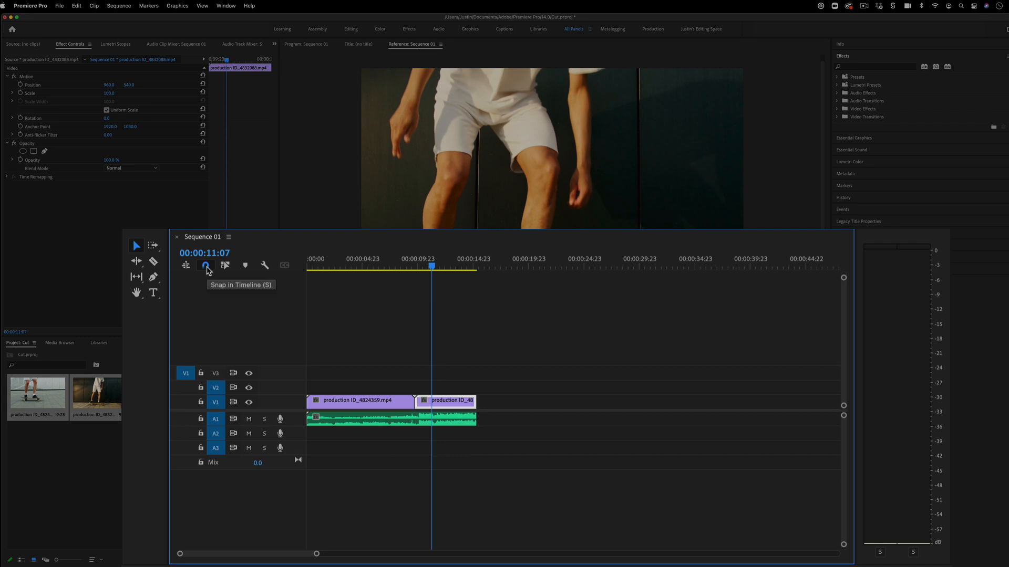
mouse_move(208, 273)
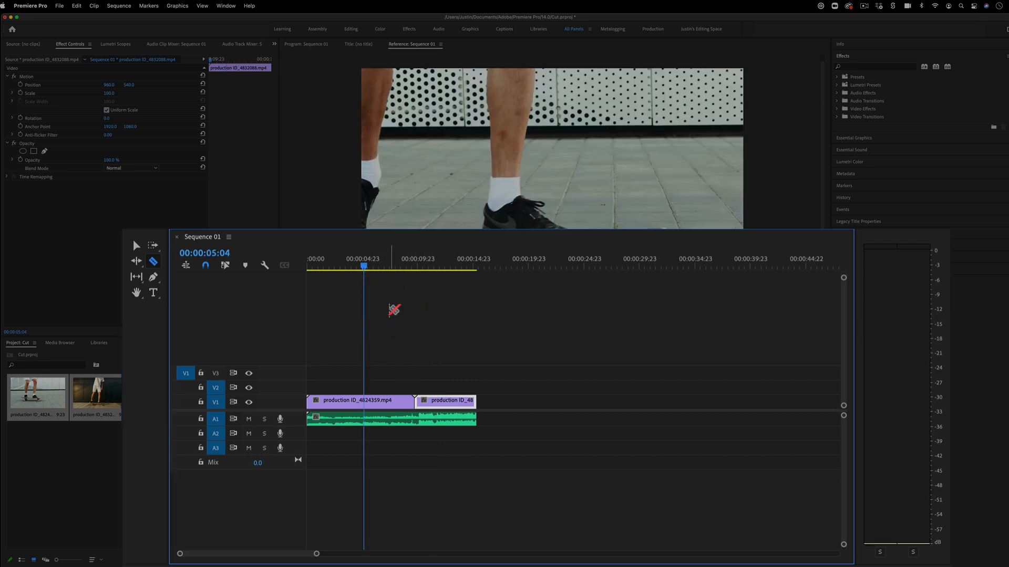
- Split the first clip and its audio at several playhead positions with Cmd+K
key(cmd+k)
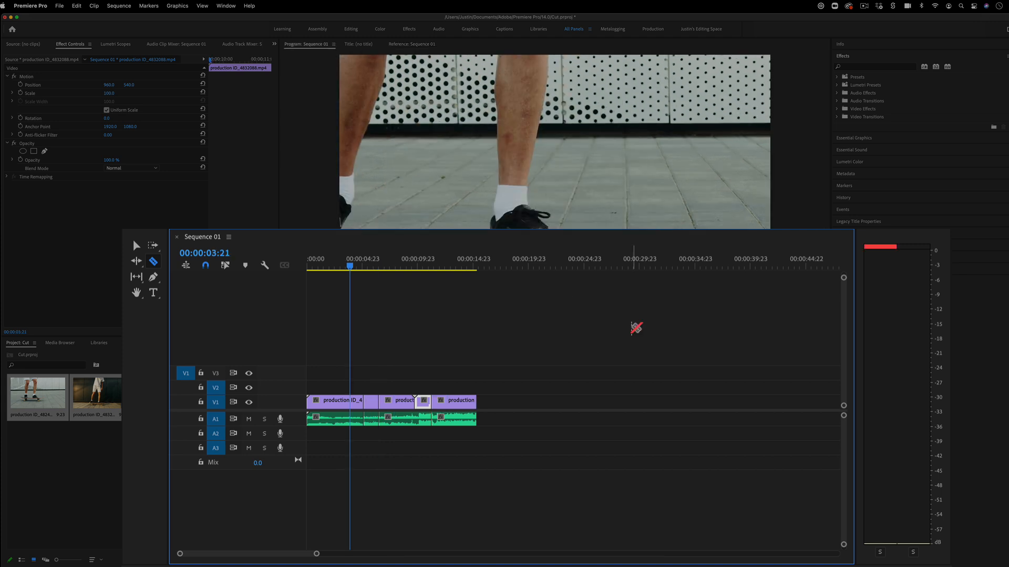
key(cmd)
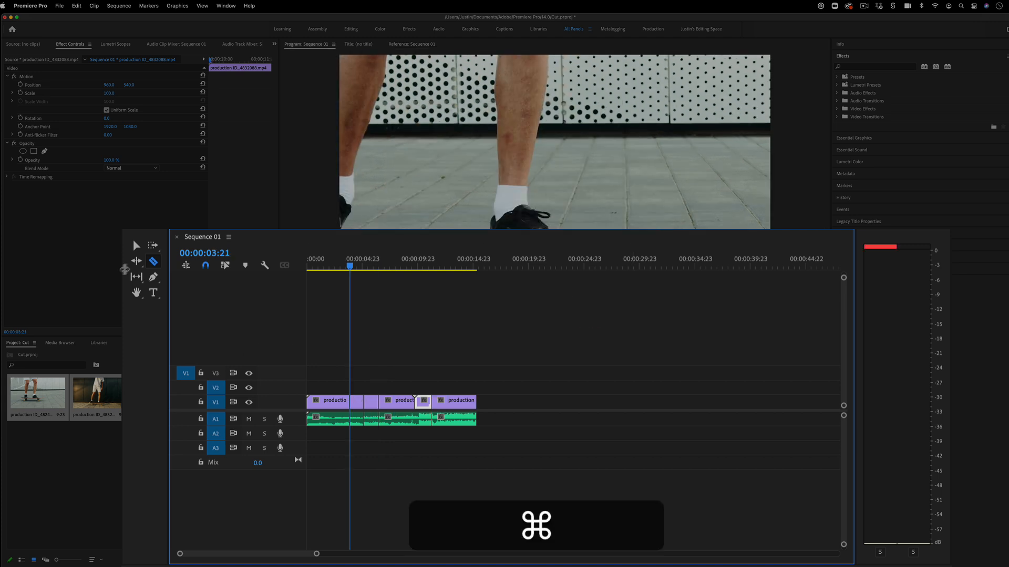
click(452, 262)
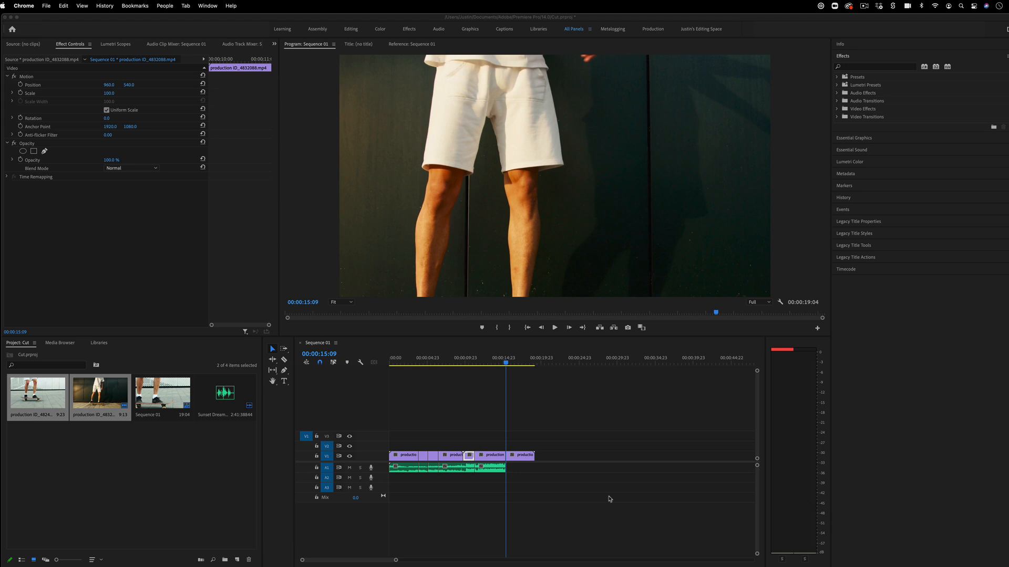
click(603, 491)
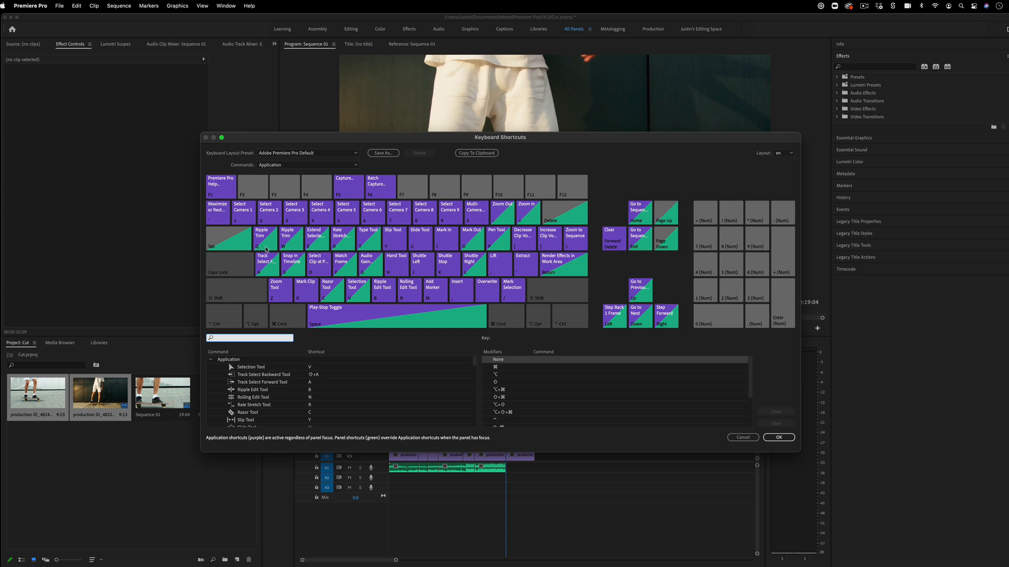
mouse_move(289, 240)
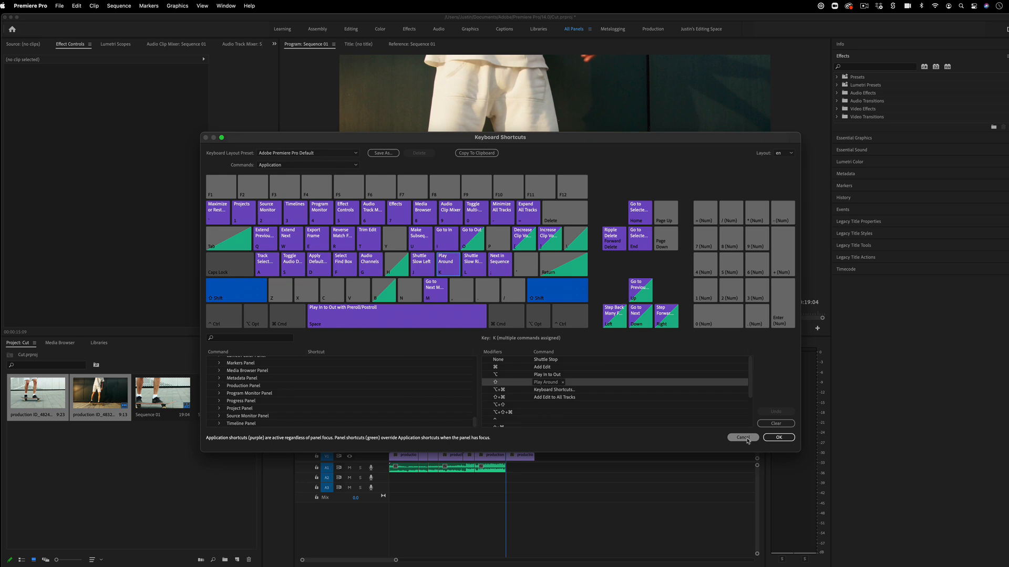
click(738, 437)
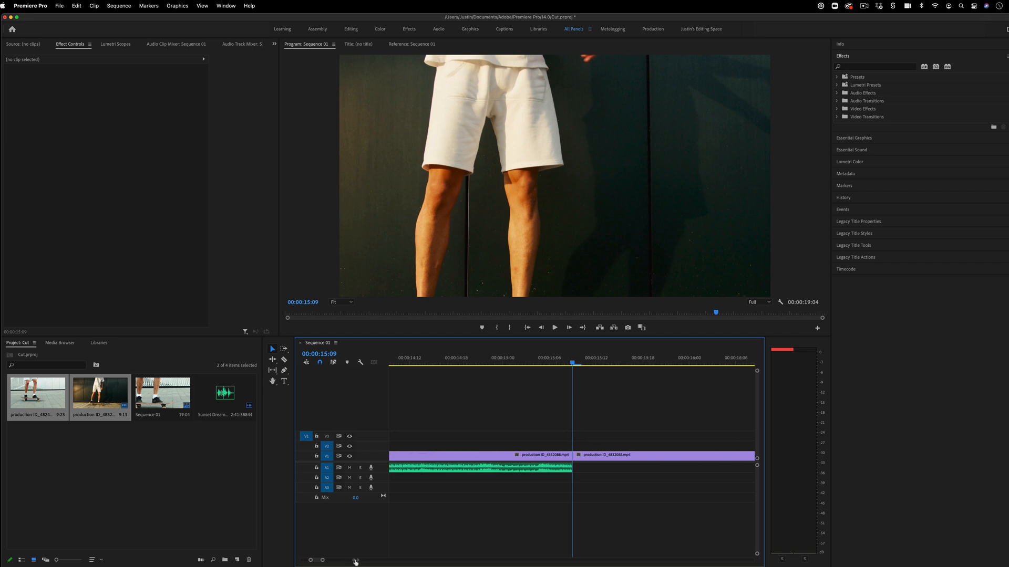
- Adjust the timeline zoom before splitting the later clip so the sequence ends at 18:17
click(412, 44)
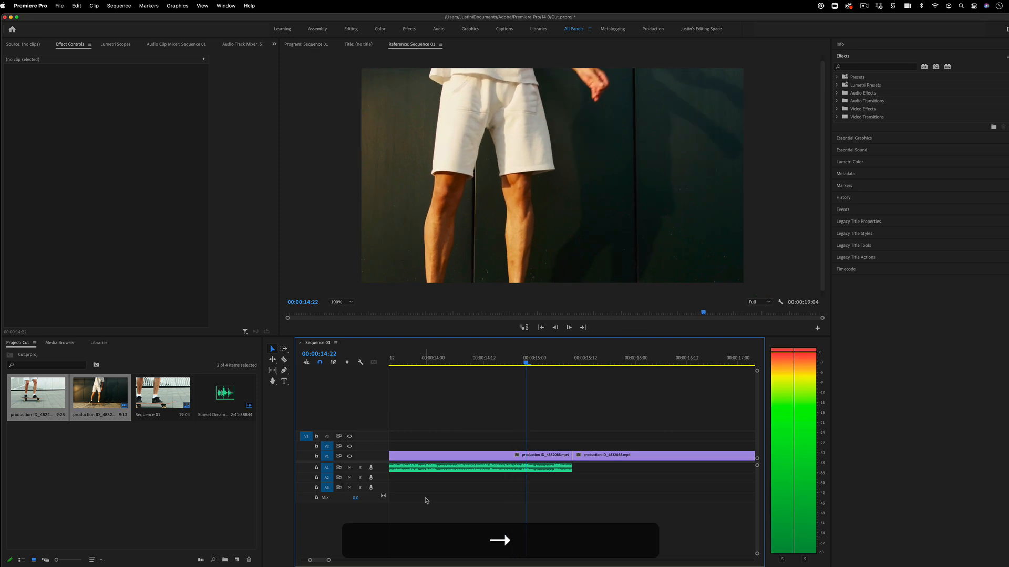
click(306, 44)
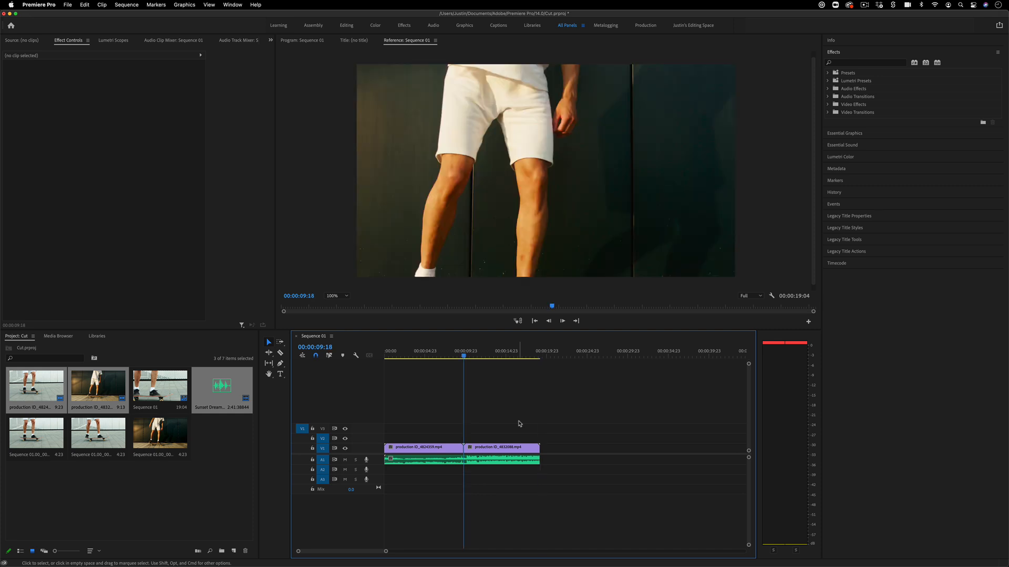
mouse_move(323, 449)
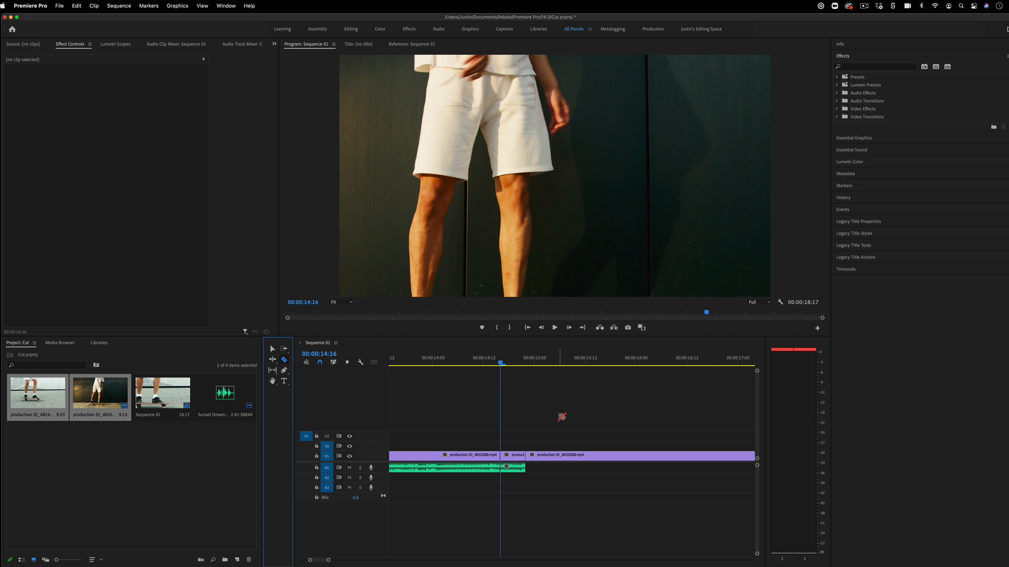
mouse_move(558, 418)
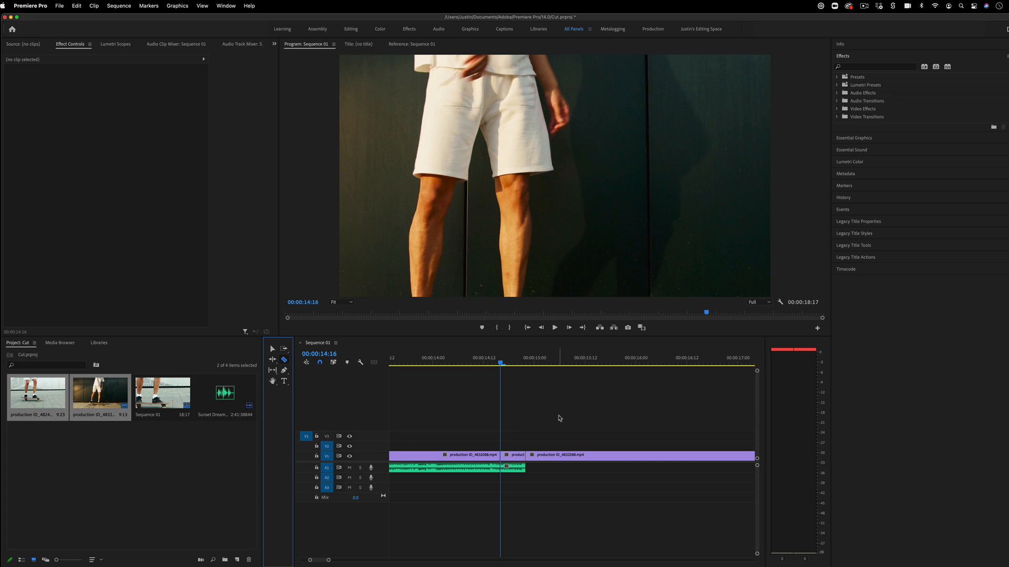